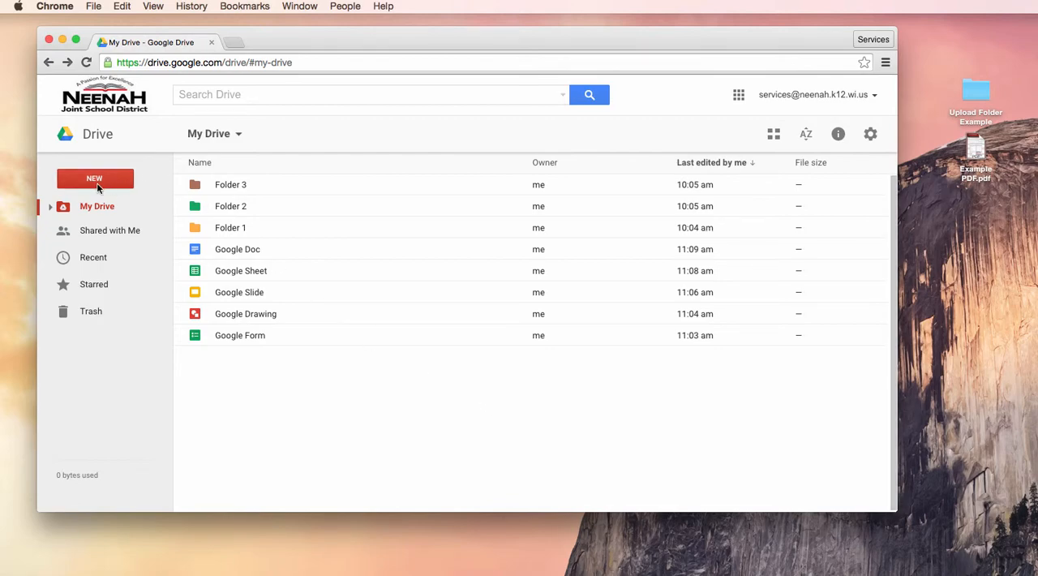
- Create a blank Google Docs document from the NEW menu, which opens in a new tab
{"action": "left_click", "coordinate": [94, 178]}
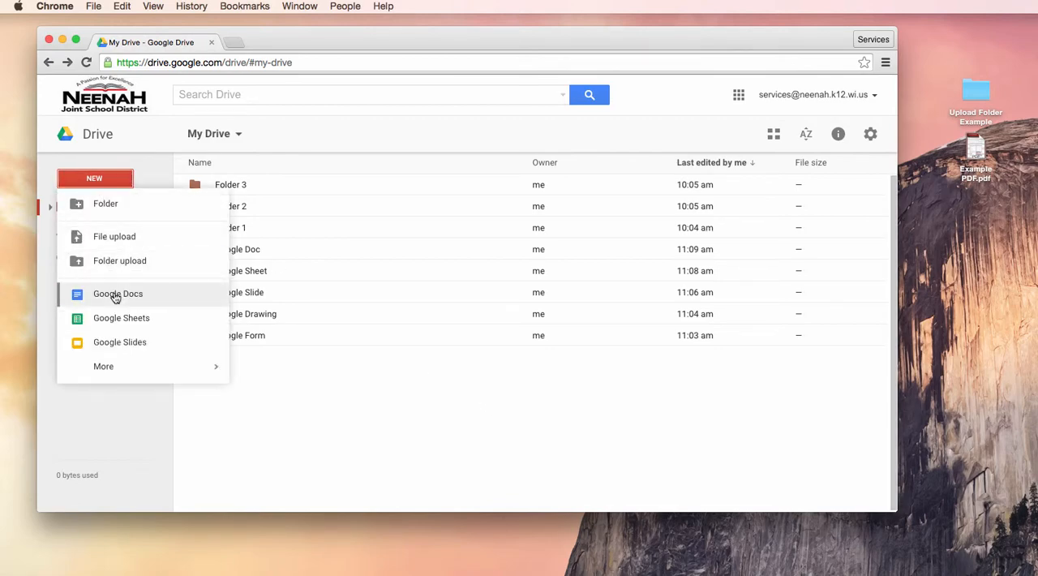
{"action": "left_click", "coordinate": [103, 366]}
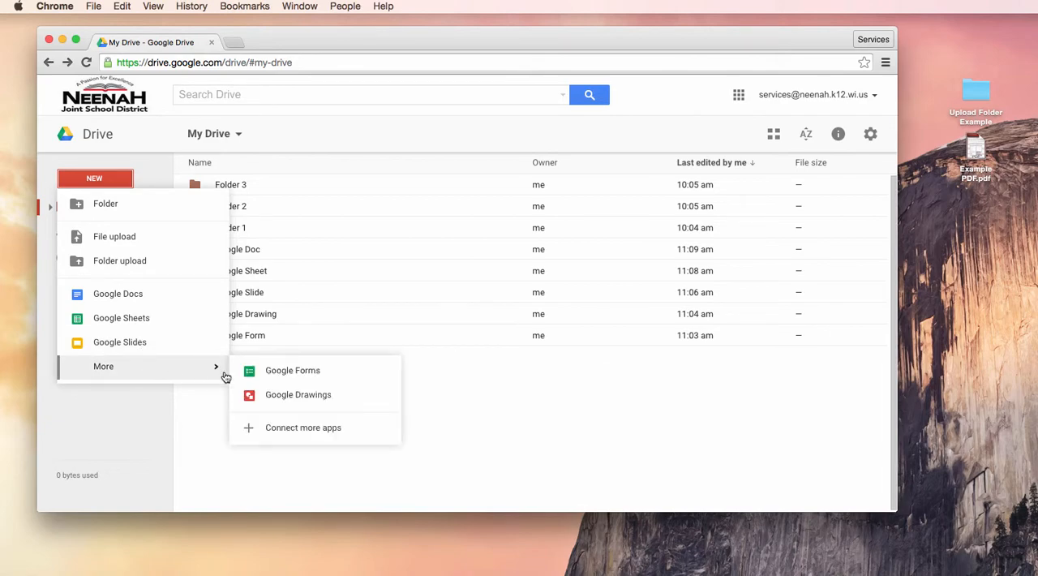
{"action": "mouse_move", "coordinate": [118, 294]}
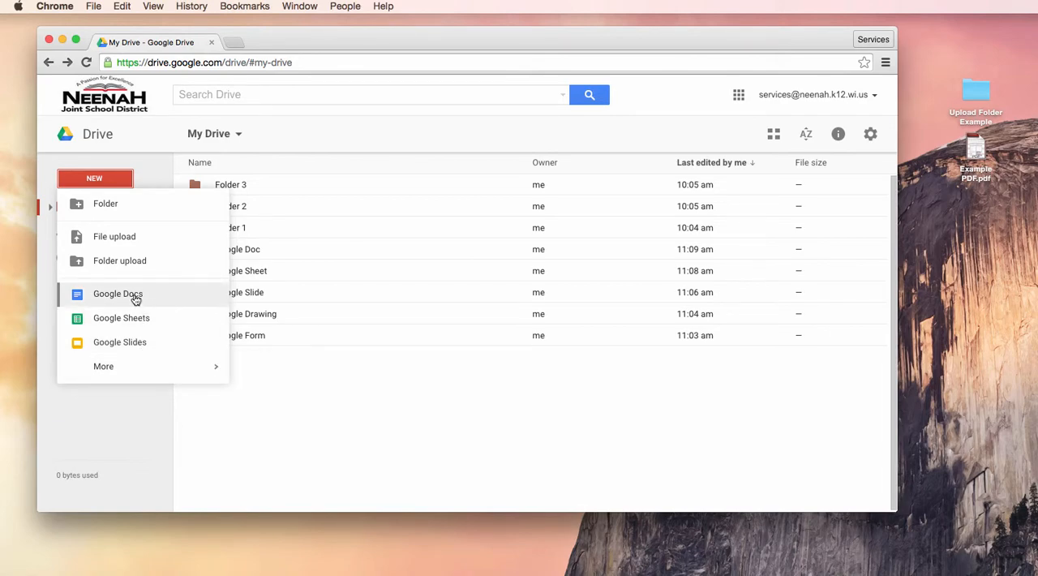
{"action": "left_click", "coordinate": [117, 293]}
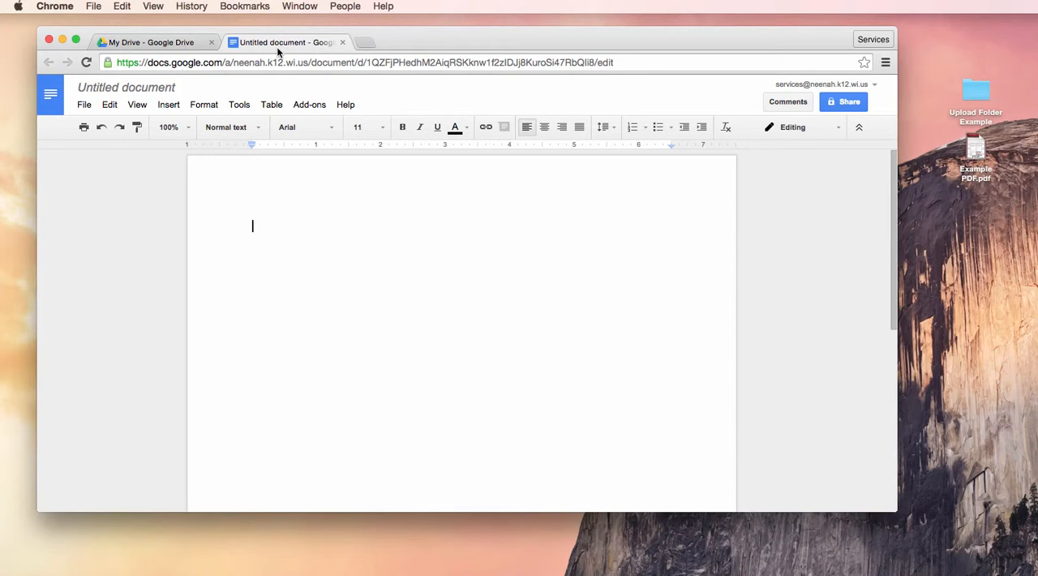
- Rename the untitled document to 'Example Document'
{"action": "left_click", "coordinate": [126, 87]}
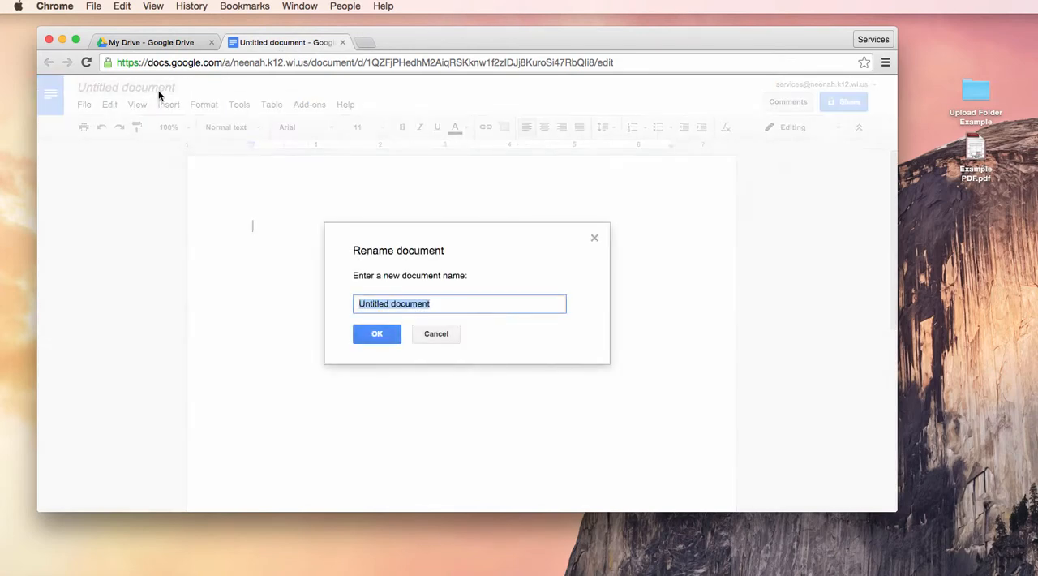
{"action": "type", "text": "Ex"}
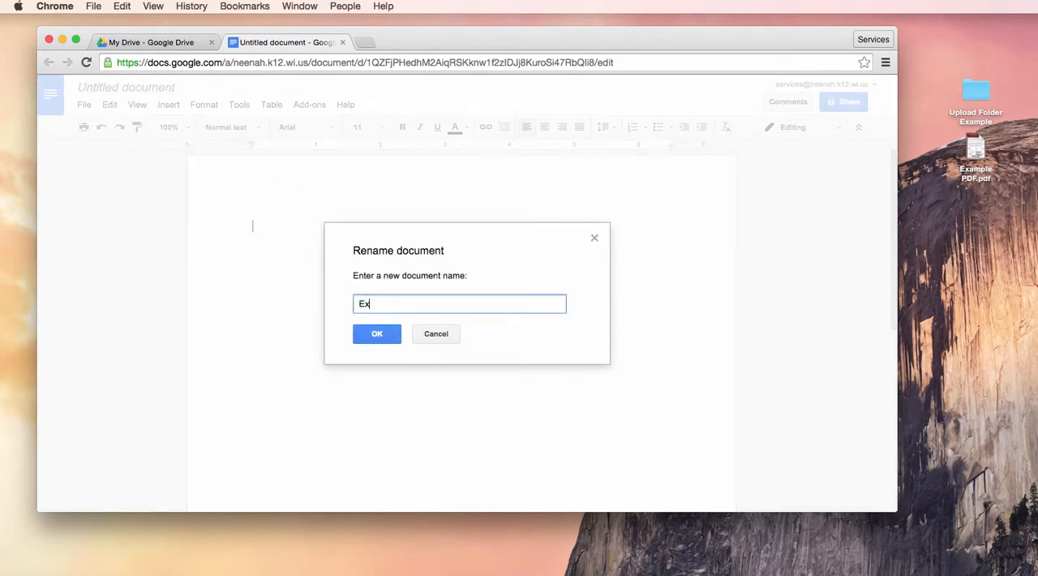
{"action": "type", "text": "ample Doc"}
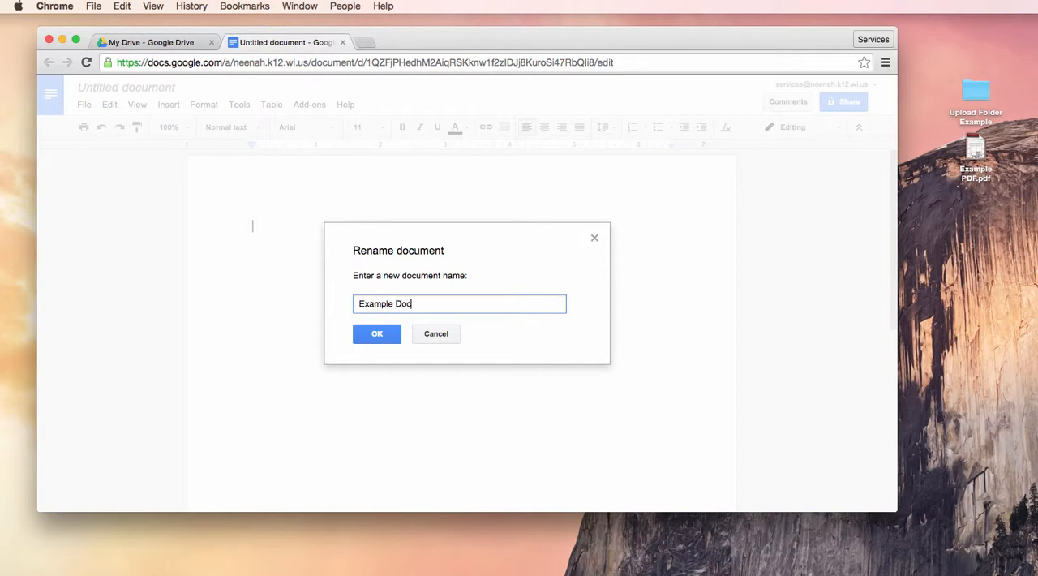
{"action": "type", "text": "ument"}
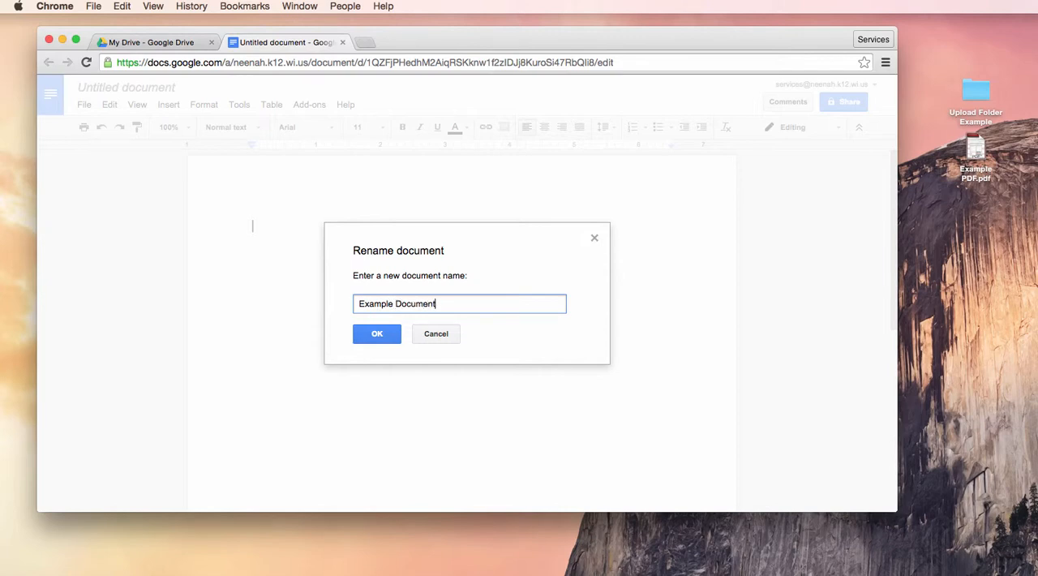
{"action": "left_click", "coordinate": [377, 334]}
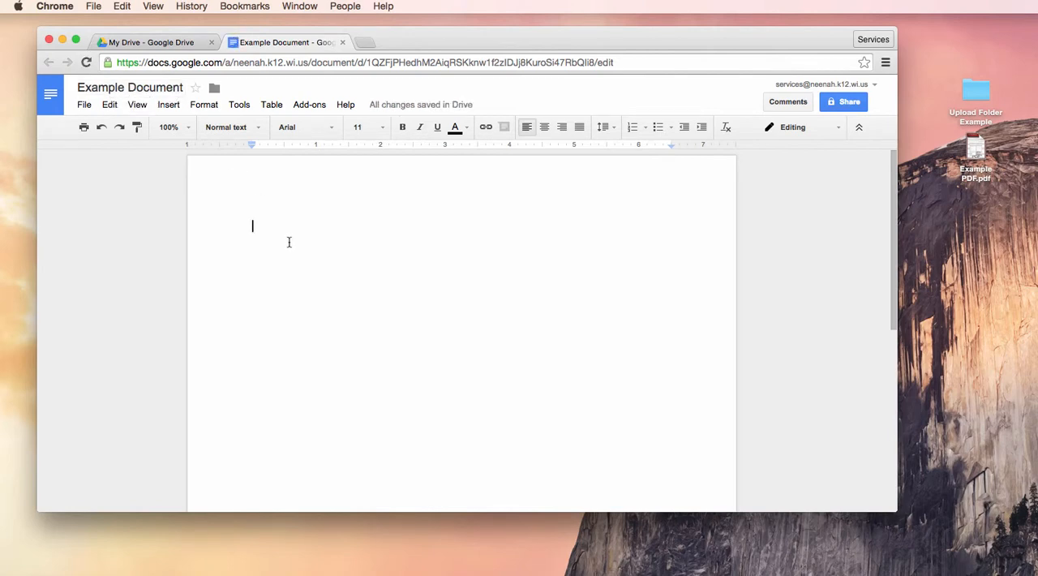
- Type two lines of placeholder text into the document body
{"action": "type", "text": "dlsfk;adjs f;dfj;a kdjlsfj ;asdfjkl; asd;lfj ;asdkfl"}
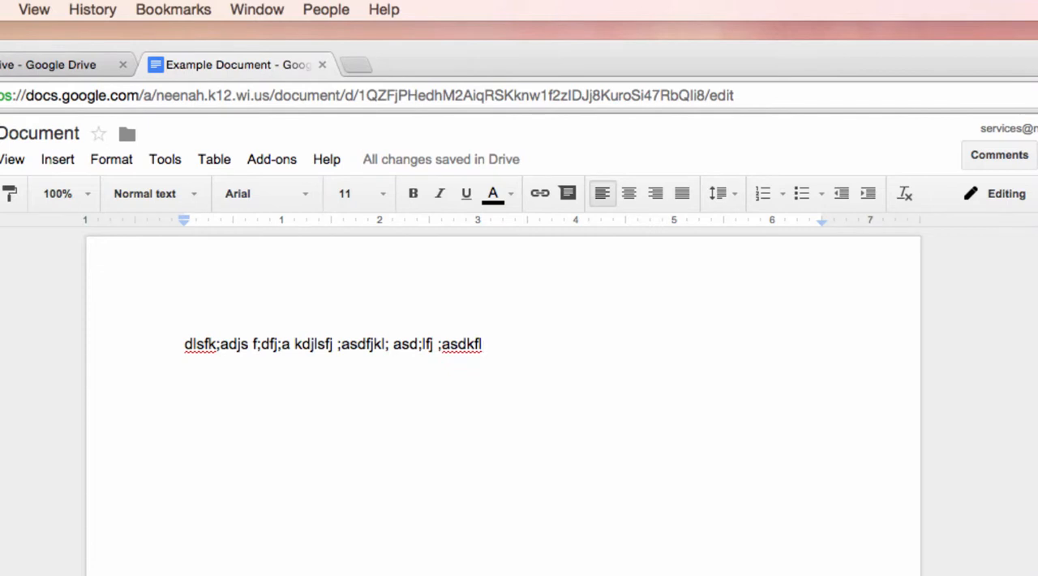
{"action": "type", "text": "alksdflakdsfjl;kasjfksdaf"}
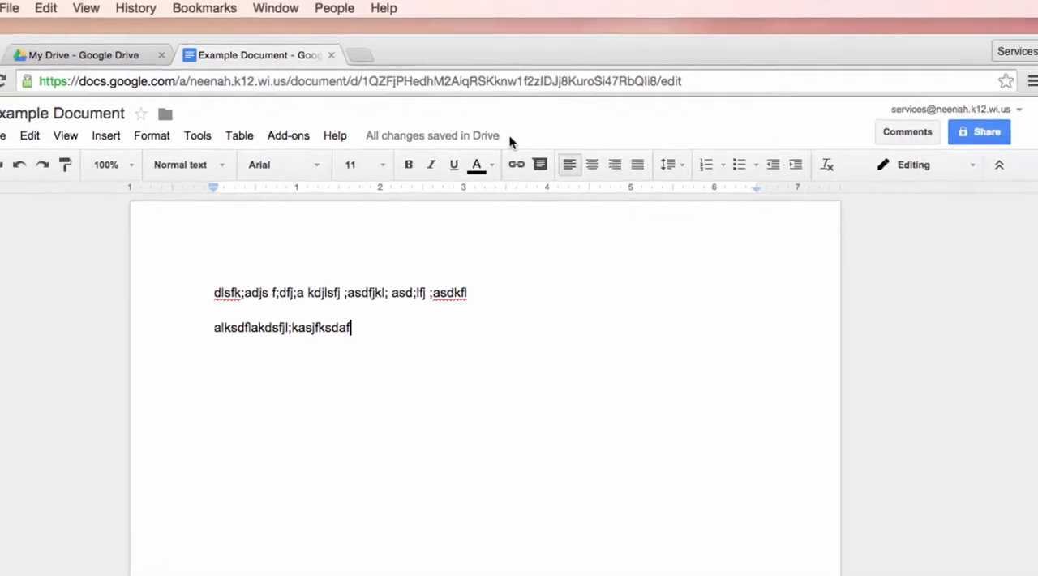
{"action": "left_click", "coordinate": [81, 54]}
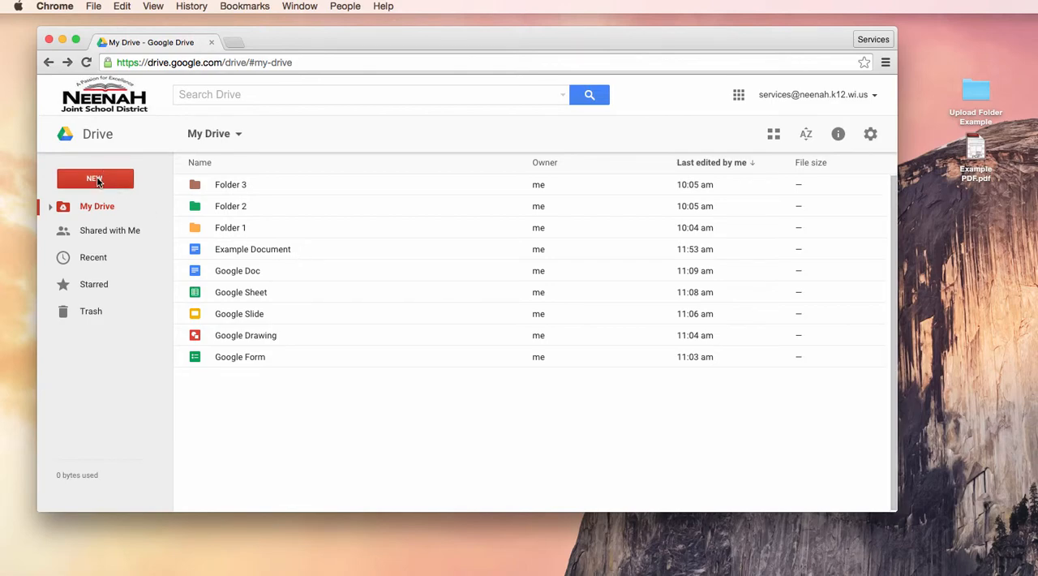
- Create a folder named 'Example Folder' at the top of My Drive
{"action": "left_click", "coordinate": [94, 178]}
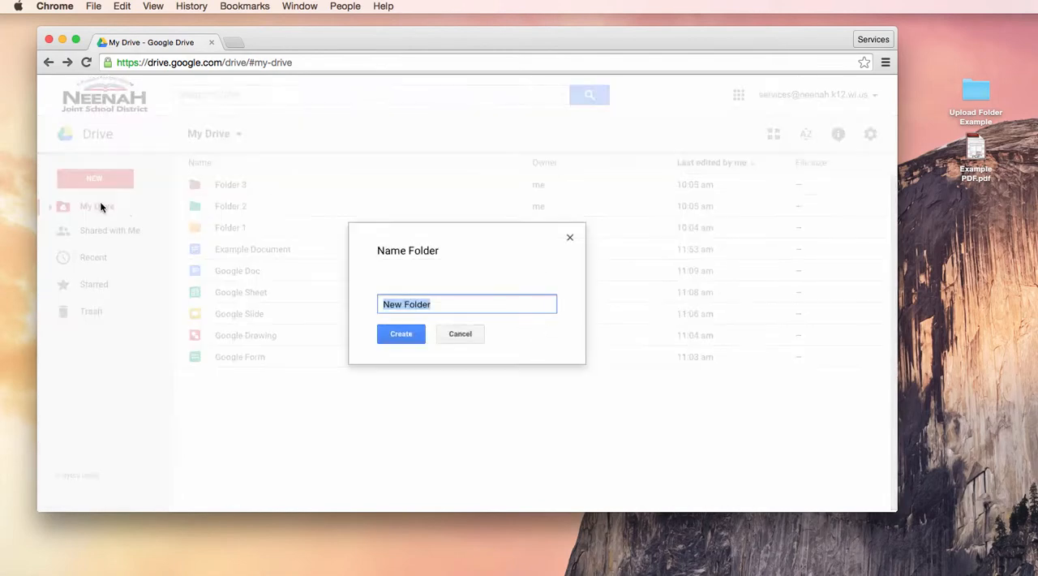
{"action": "type", "text": "Exampl"}
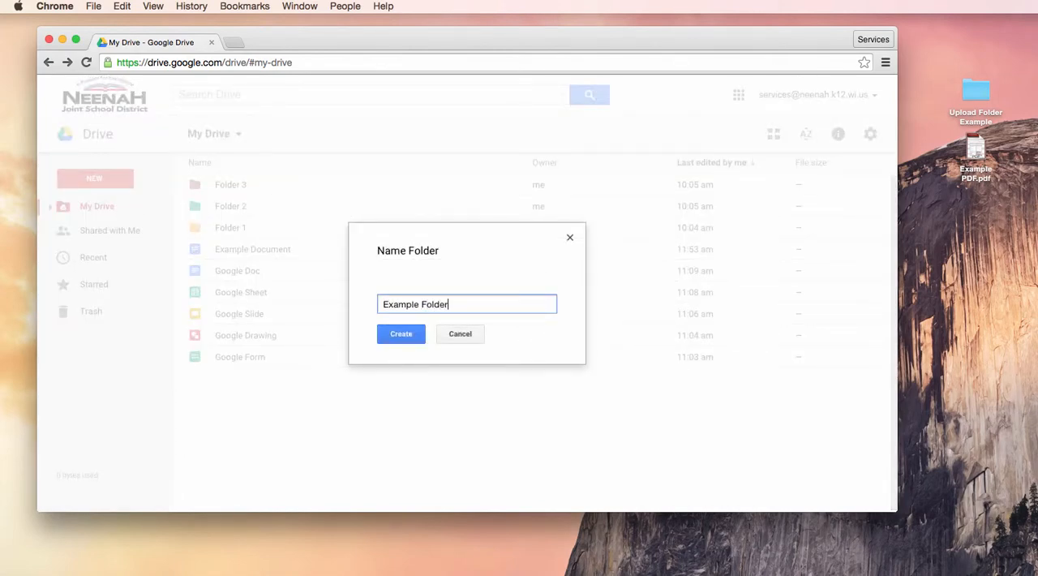
{"action": "left_click", "coordinate": [401, 333]}
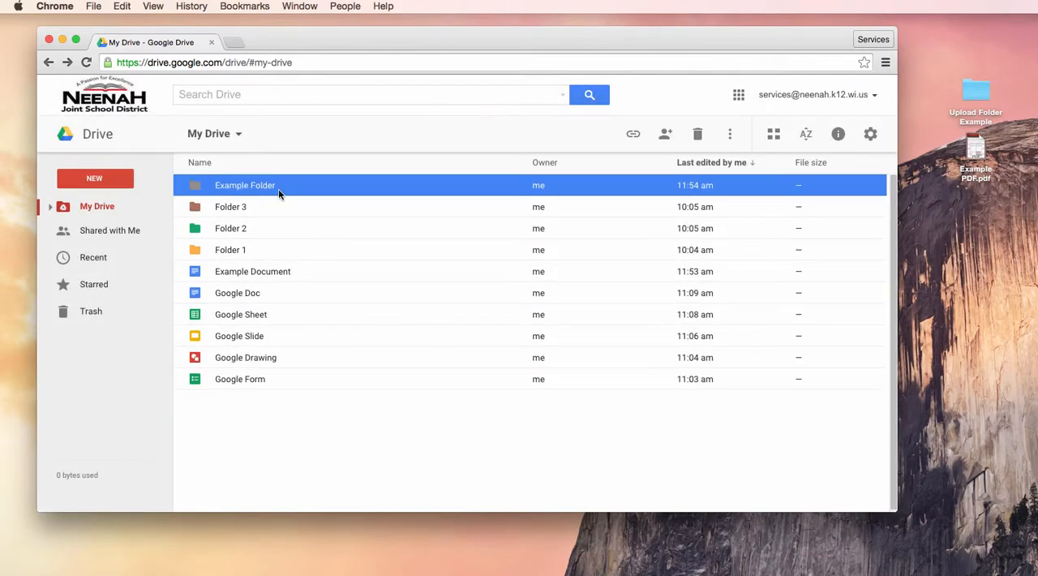
{"action": "mouse_move", "coordinate": [258, 188]}
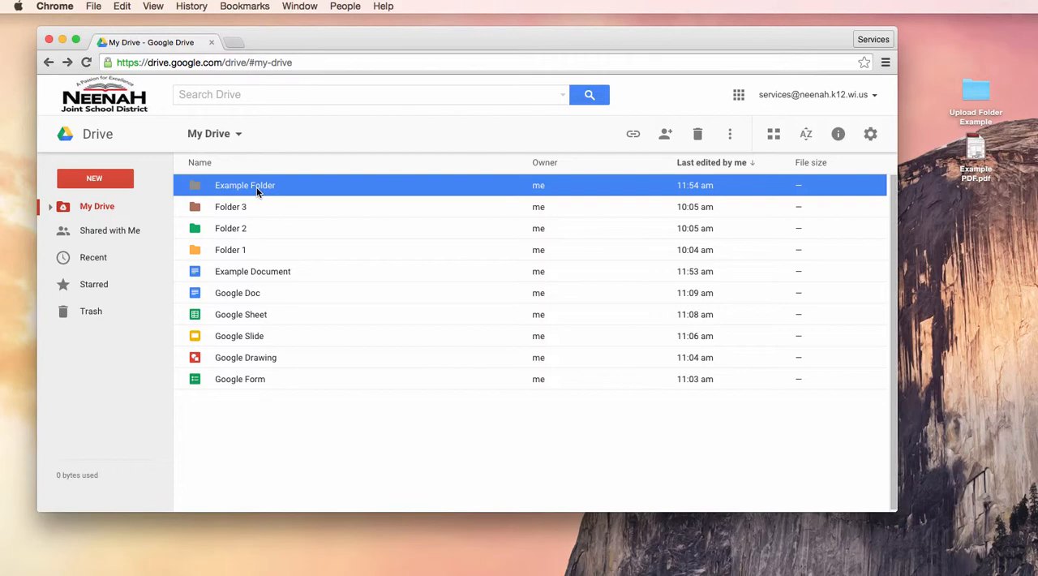
- Drag Example Document onto Example Folder to move it out of My Drive
{"action": "left_click", "coordinate": [252, 271]}
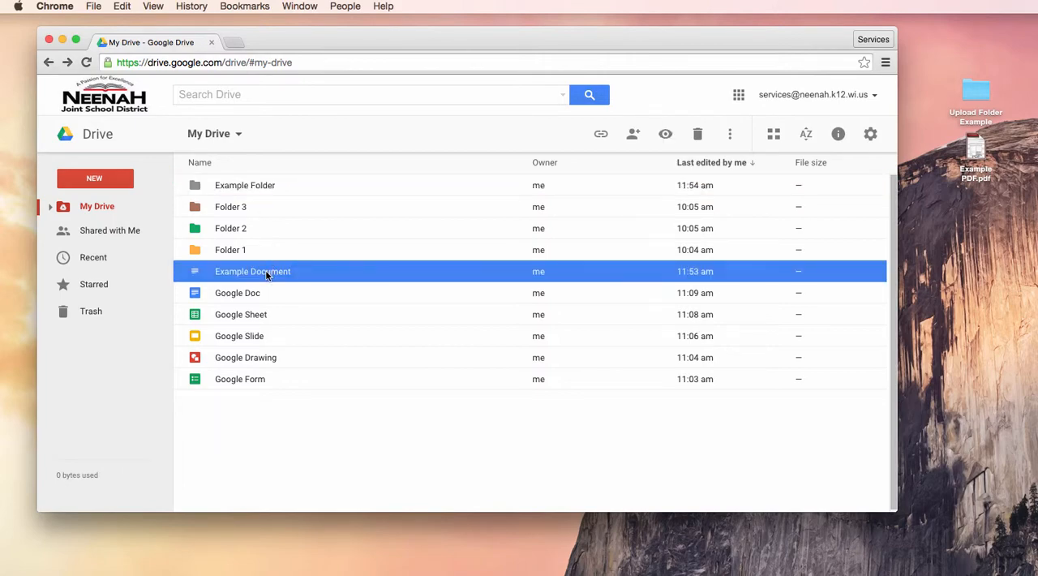
{"action": "left_click_drag", "start_coordinate": [252, 271], "coordinate": [244, 185]}
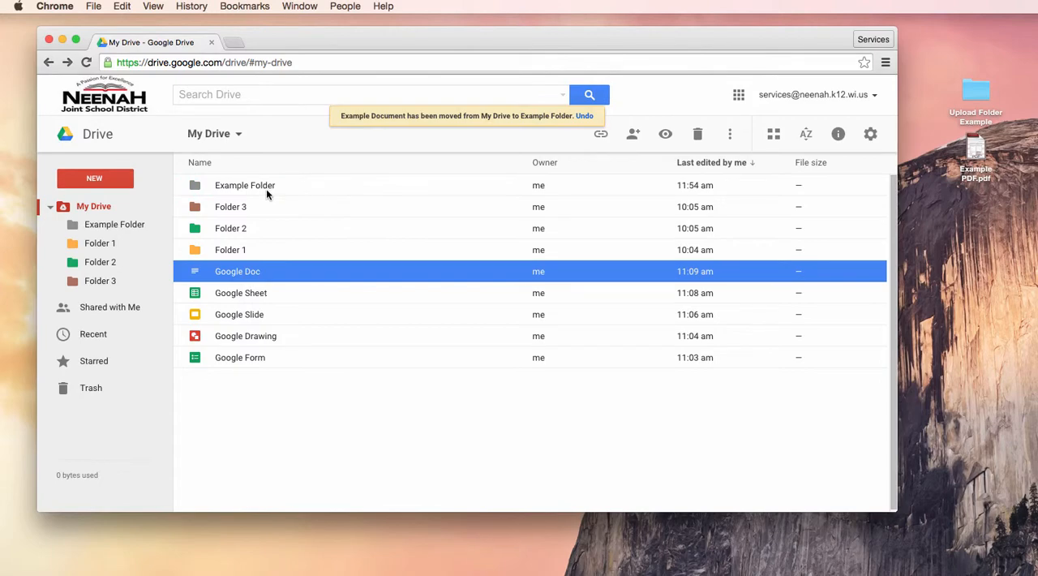
{"action": "left_click", "coordinate": [244, 185]}
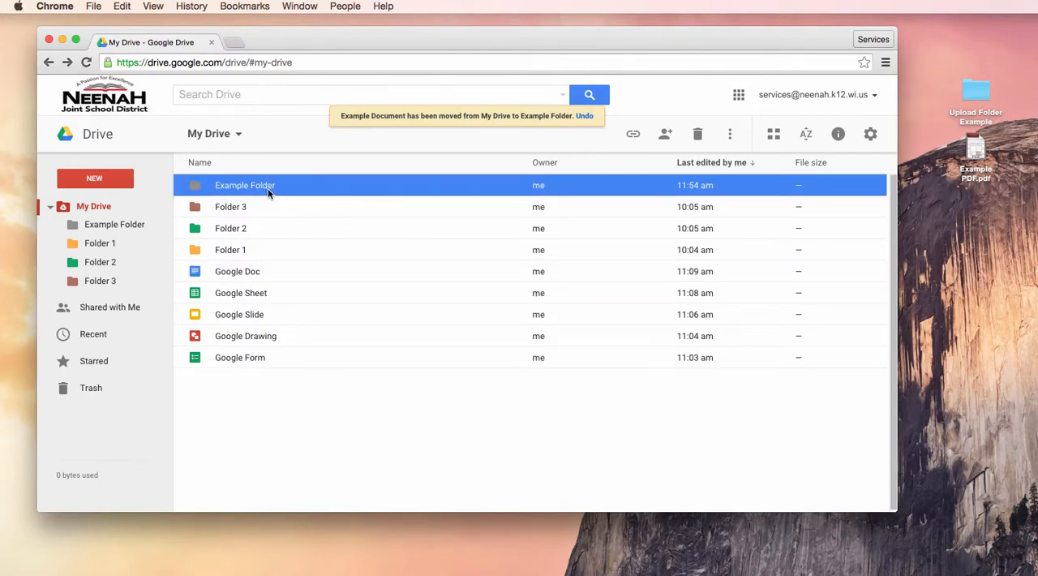
{"action": "mouse_move", "coordinate": [322, 266]}
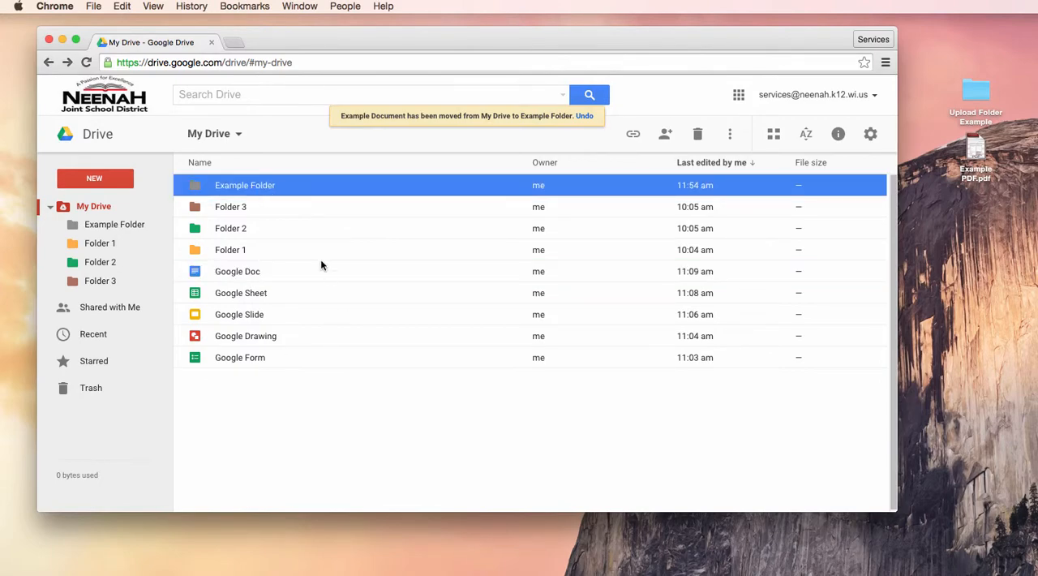
{"action": "mouse_move", "coordinate": [297, 255]}
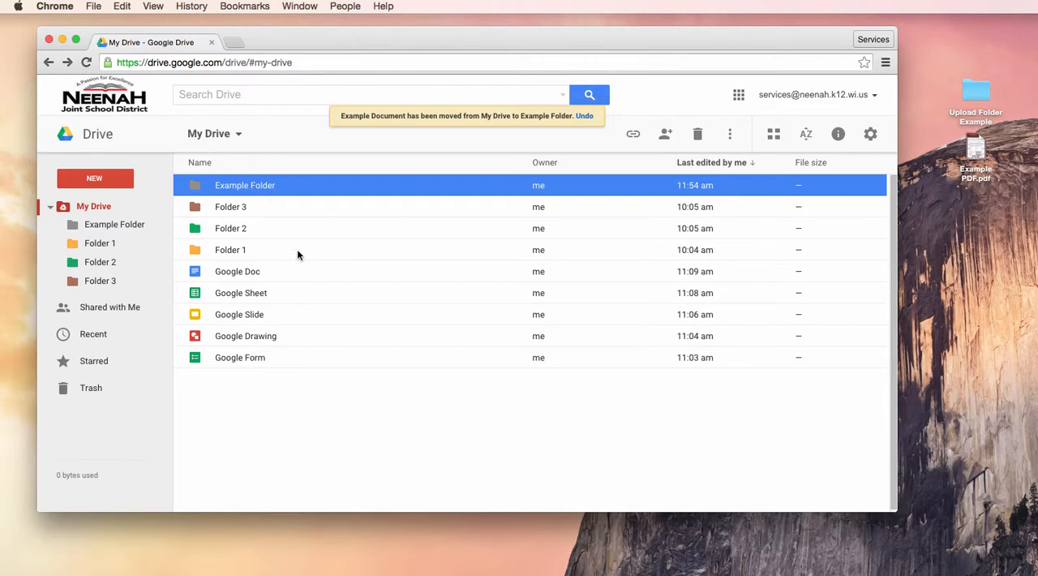
{"action": "left_click", "coordinate": [94, 178]}
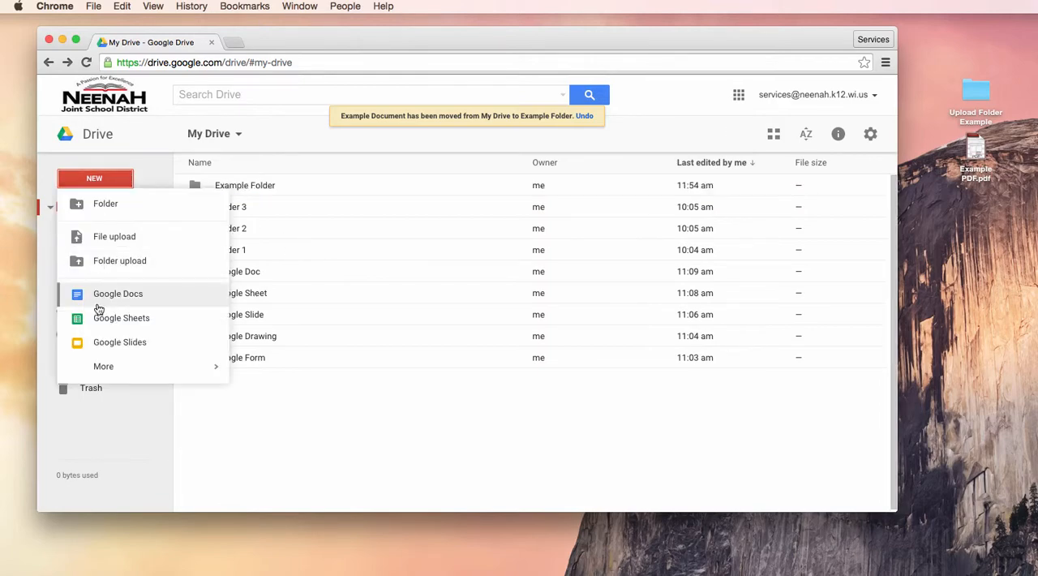
{"action": "mouse_move", "coordinate": [106, 203]}
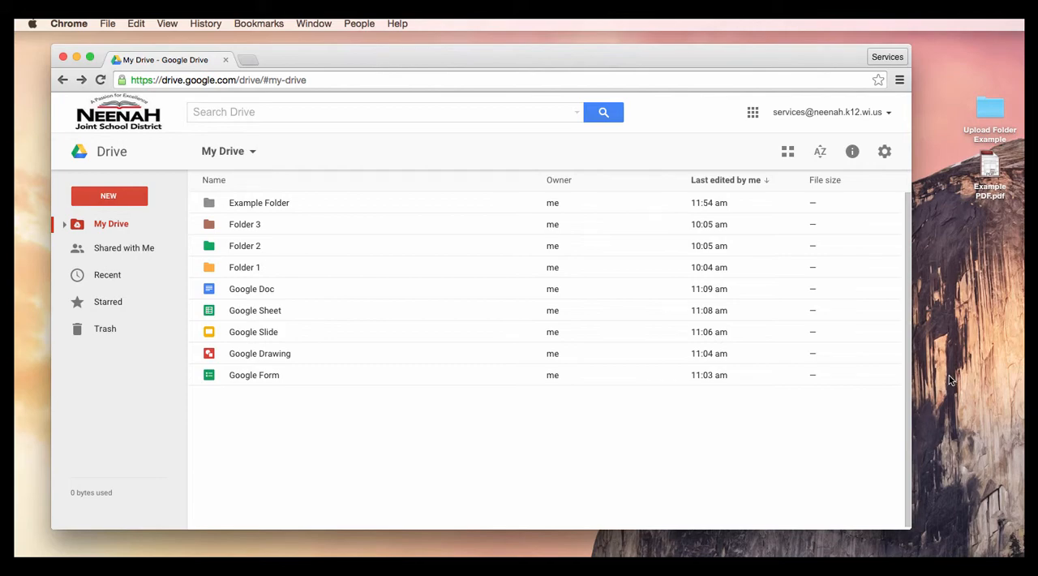
- Drag Example PDF.pdf from the desktop into the My Drive file list
{"action": "left_click", "coordinate": [990, 171]}
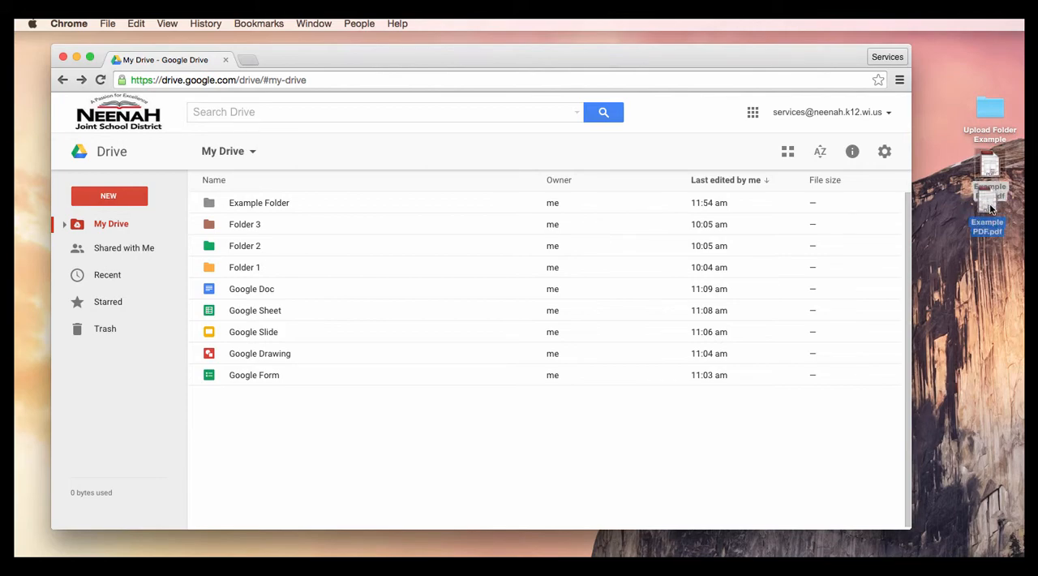
{"action": "left_click_drag", "start_coordinate": [987, 206], "coordinate": [433, 365]}
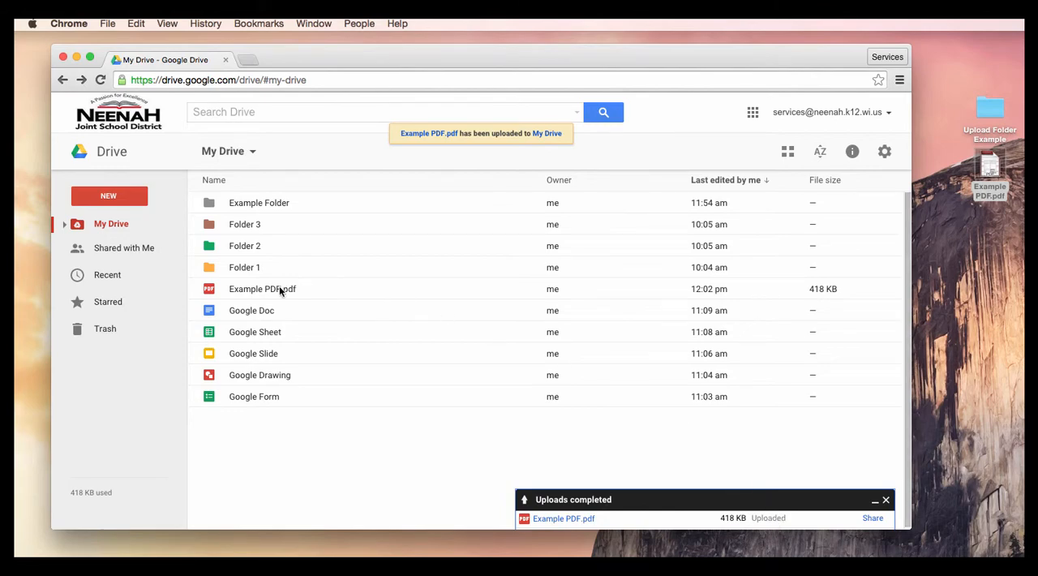
{"action": "mouse_move", "coordinate": [269, 290]}
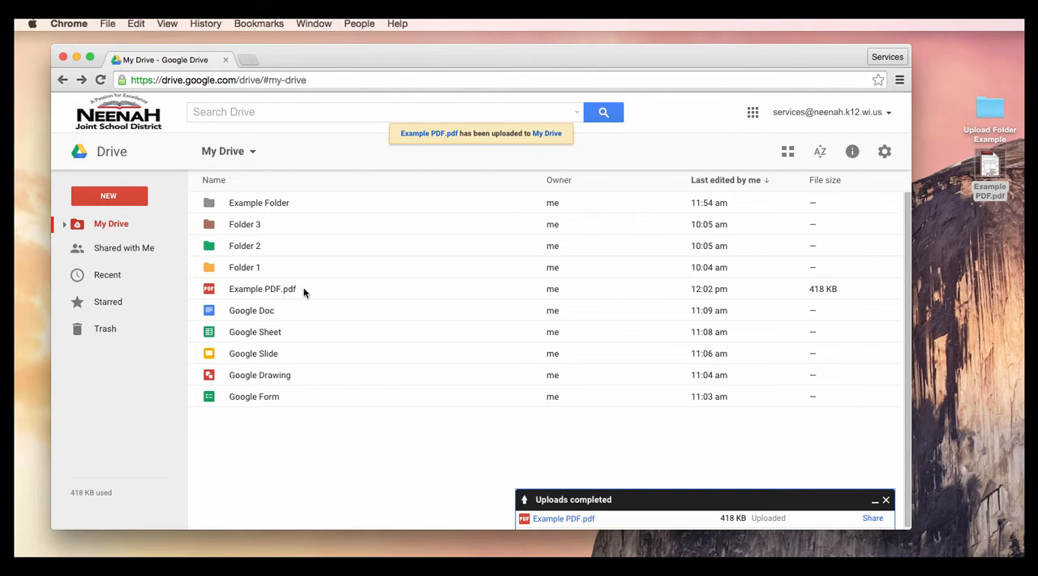
{"action": "mouse_move", "coordinate": [996, 213]}
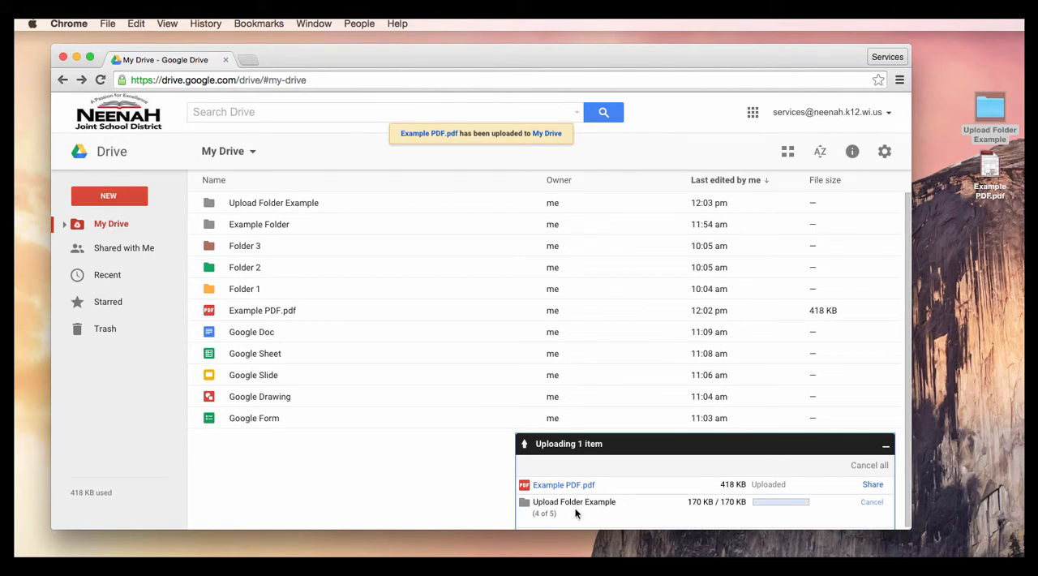
{"action": "mouse_move", "coordinate": [574, 513]}
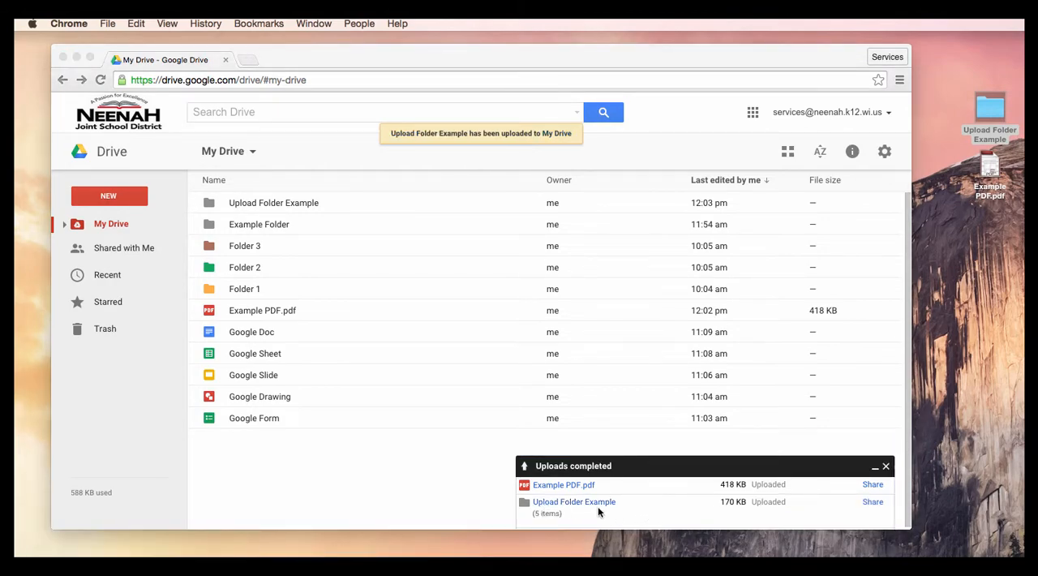
{"action": "mouse_move", "coordinate": [551, 523]}
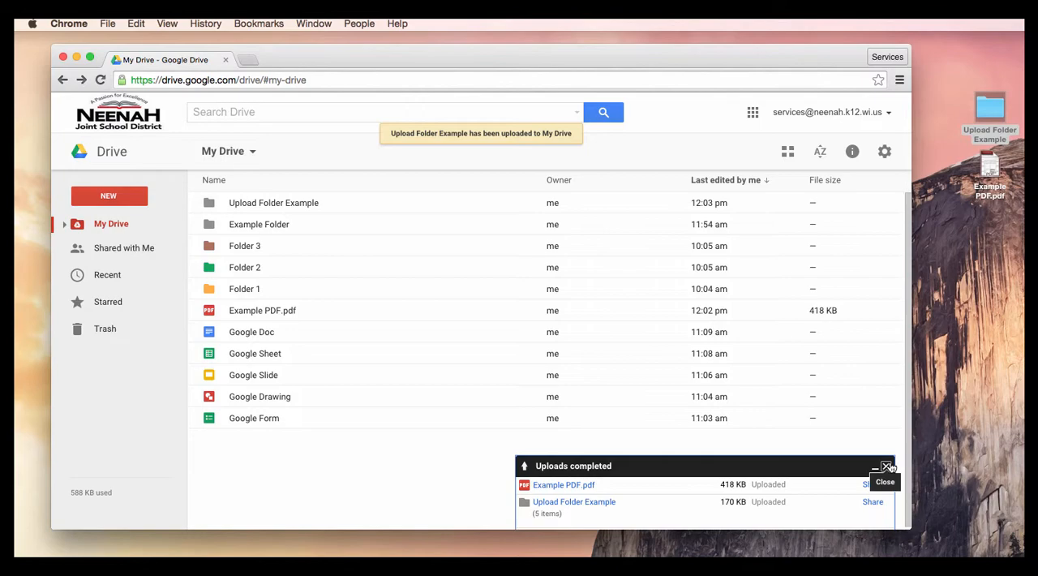
- Dismiss the uploads summary and open Upload Folder Example to view its files
{"action": "left_click", "coordinate": [887, 466]}
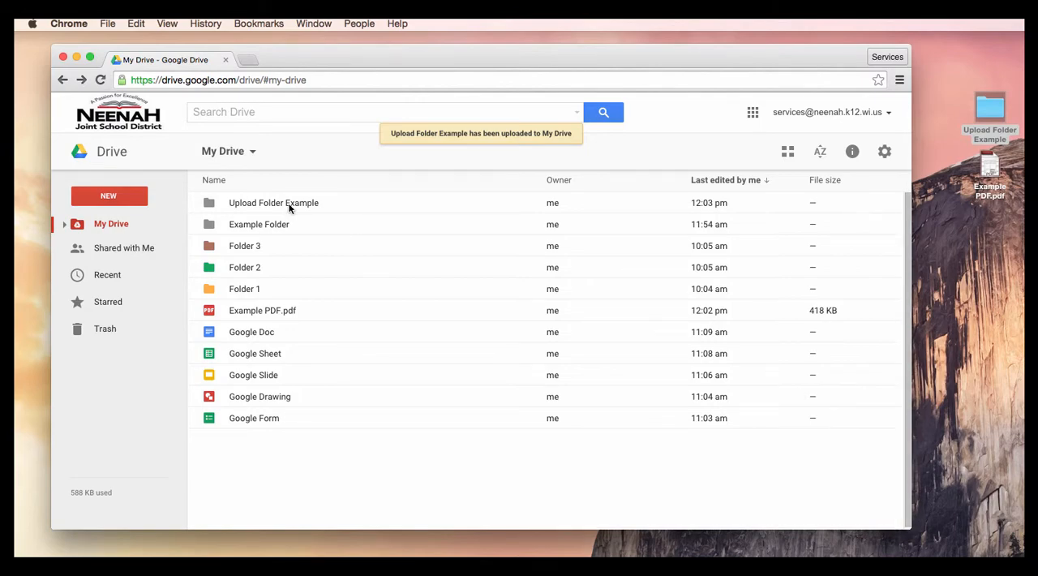
{"action": "double_click", "coordinate": [274, 203]}
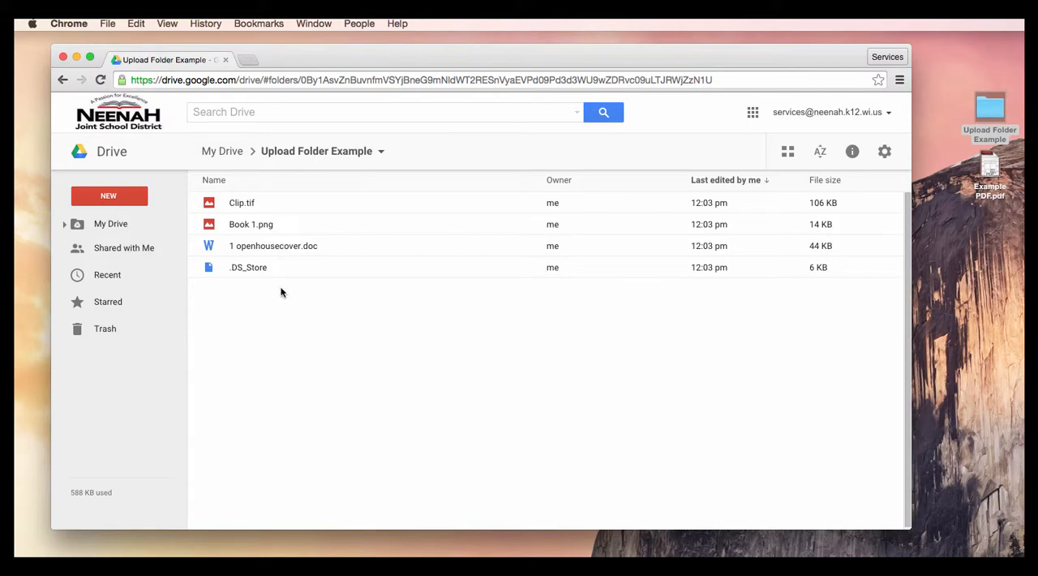
{"action": "mouse_move", "coordinate": [297, 284]}
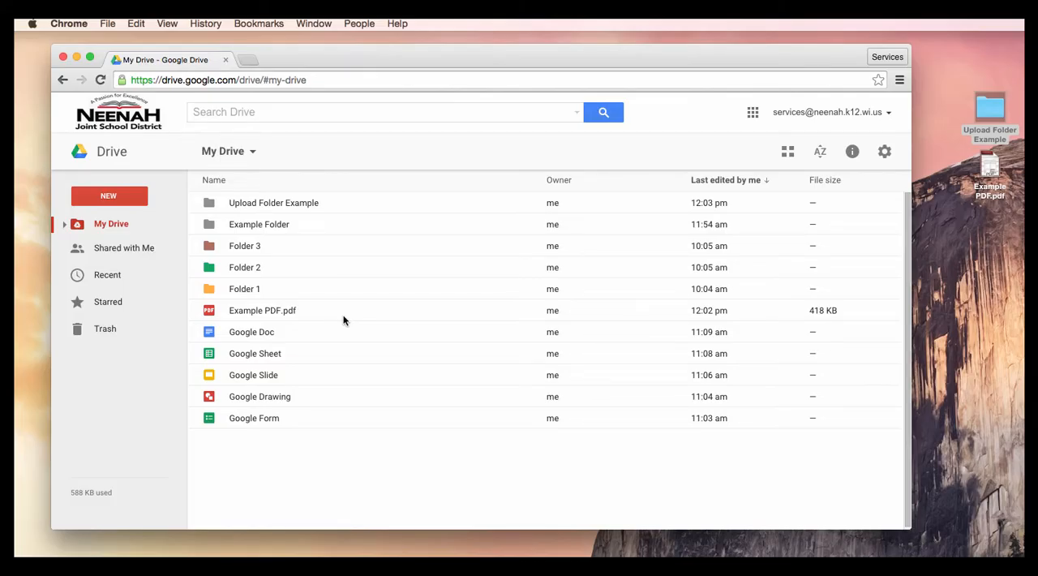
{"action": "mouse_move", "coordinate": [297, 237]}
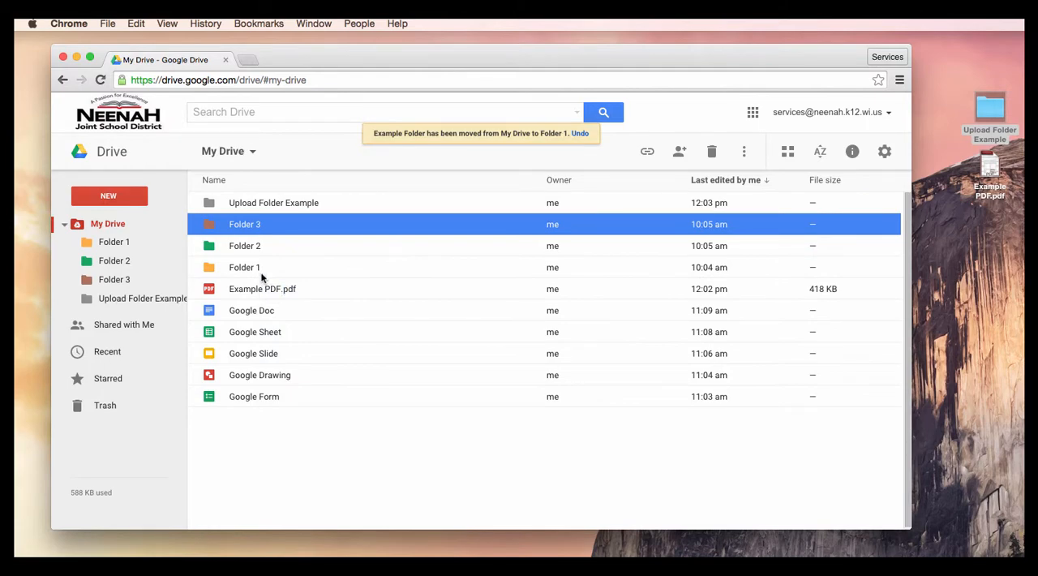
- Confirm Example Folder is inside Folder 1, then return to My Drive
{"action": "left_click", "coordinate": [244, 266]}
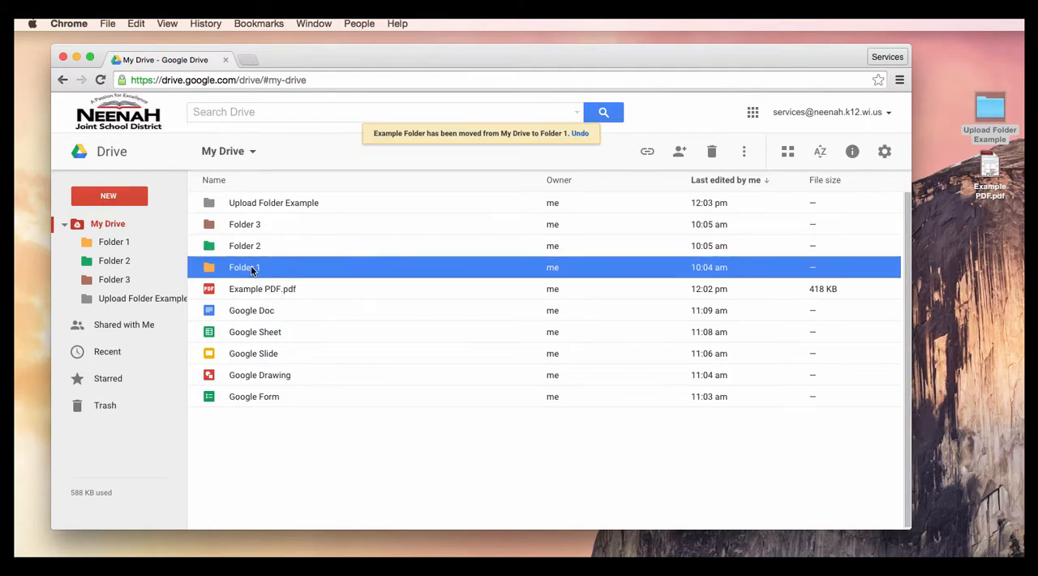
{"action": "double_click", "coordinate": [244, 267]}
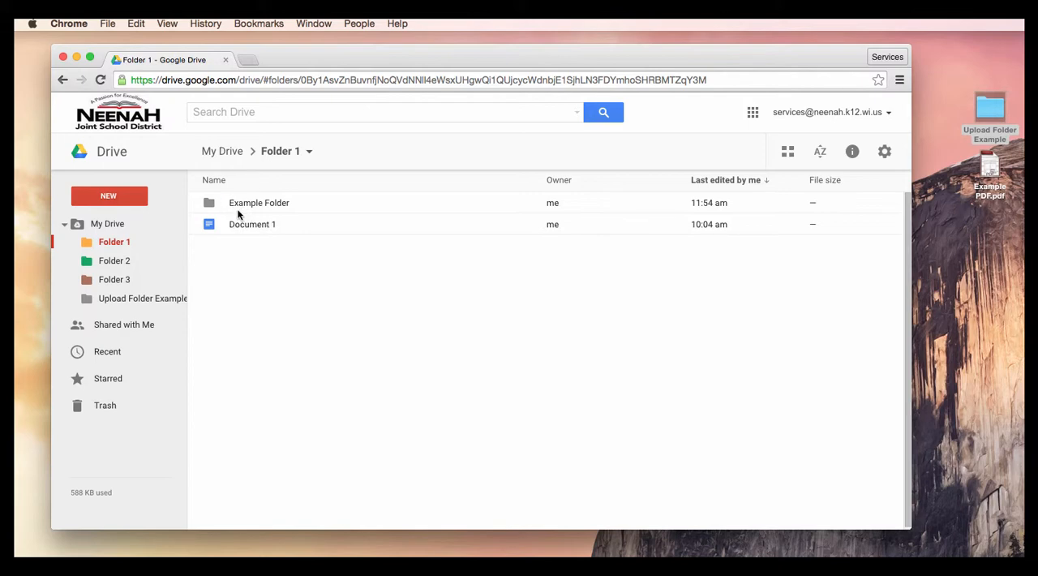
{"action": "left_click", "coordinate": [259, 203]}
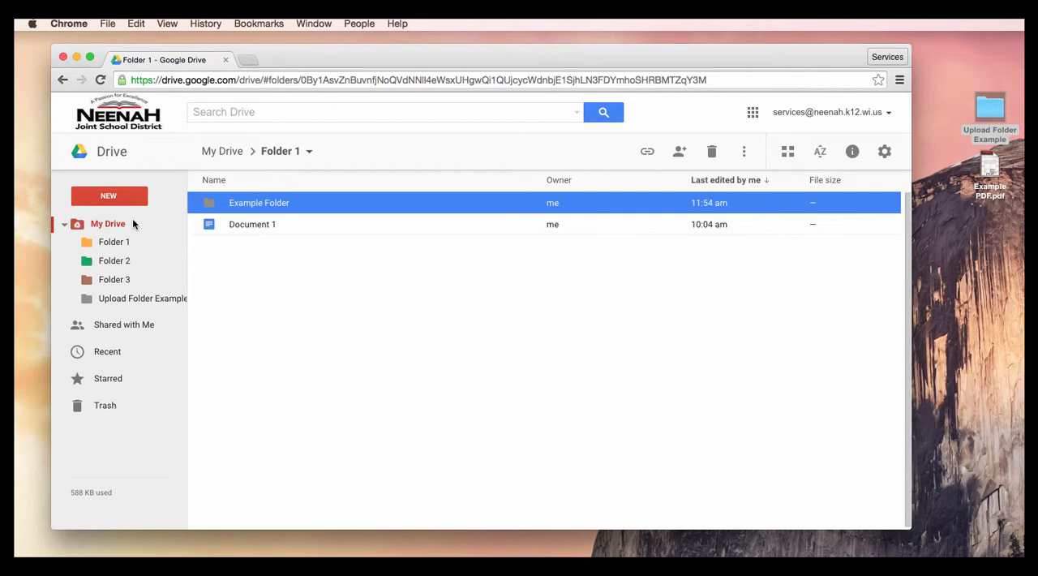
{"action": "left_click", "coordinate": [108, 223]}
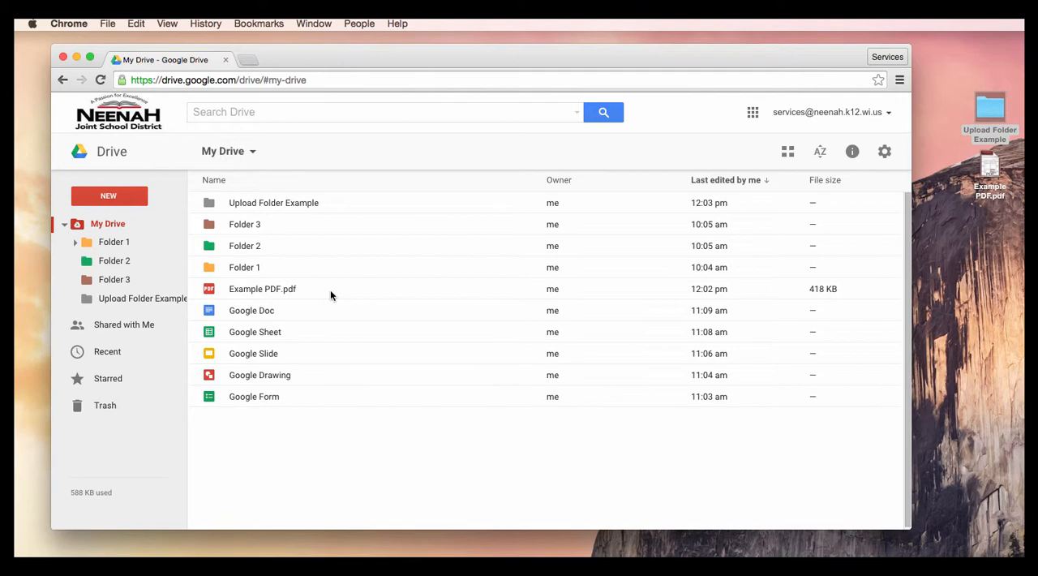
- Move Example PDF.pdf, Google Doc and Google Slide into Folder 2, check it, return to My Drive
{"action": "left_click", "coordinate": [252, 310]}
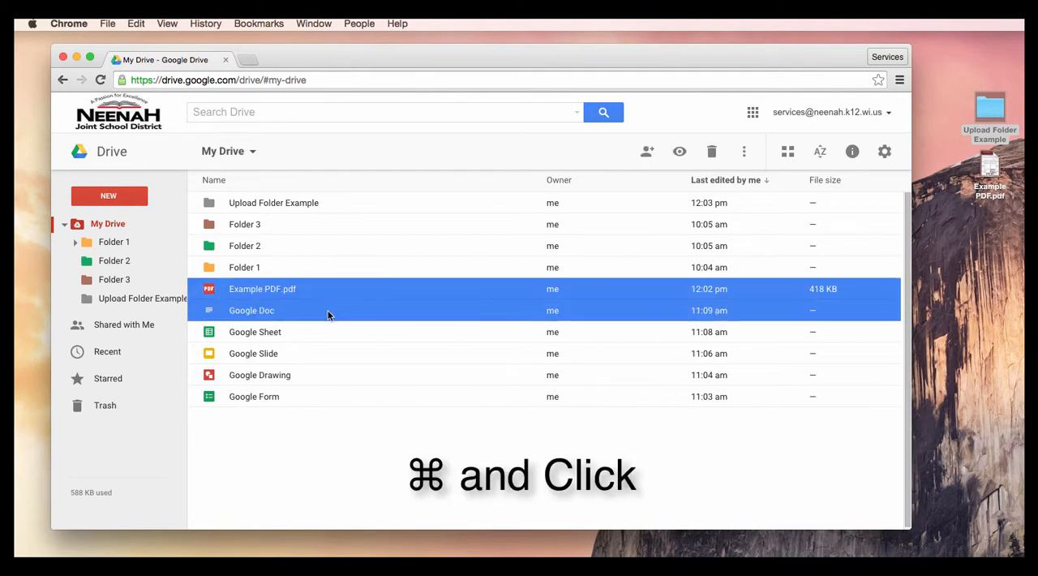
{"action": "left_click", "coordinate": [253, 353]}
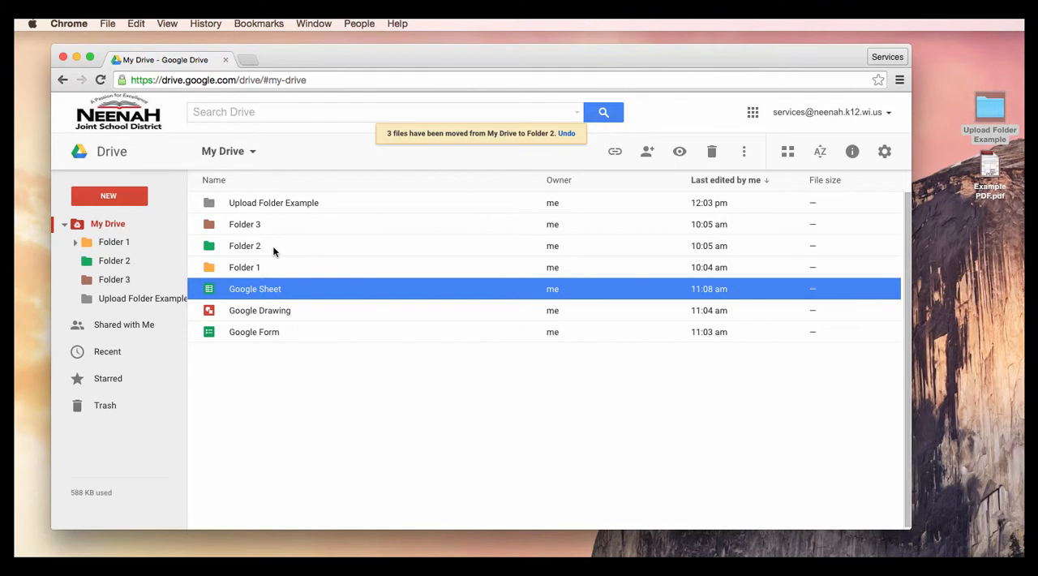
{"action": "left_click", "coordinate": [245, 246]}
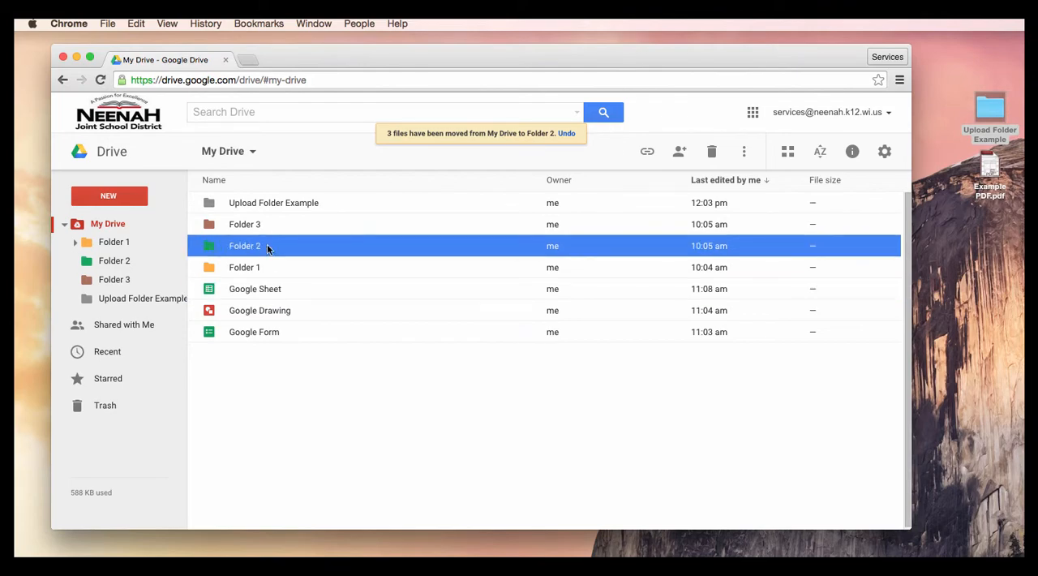
{"action": "double_click", "coordinate": [244, 245]}
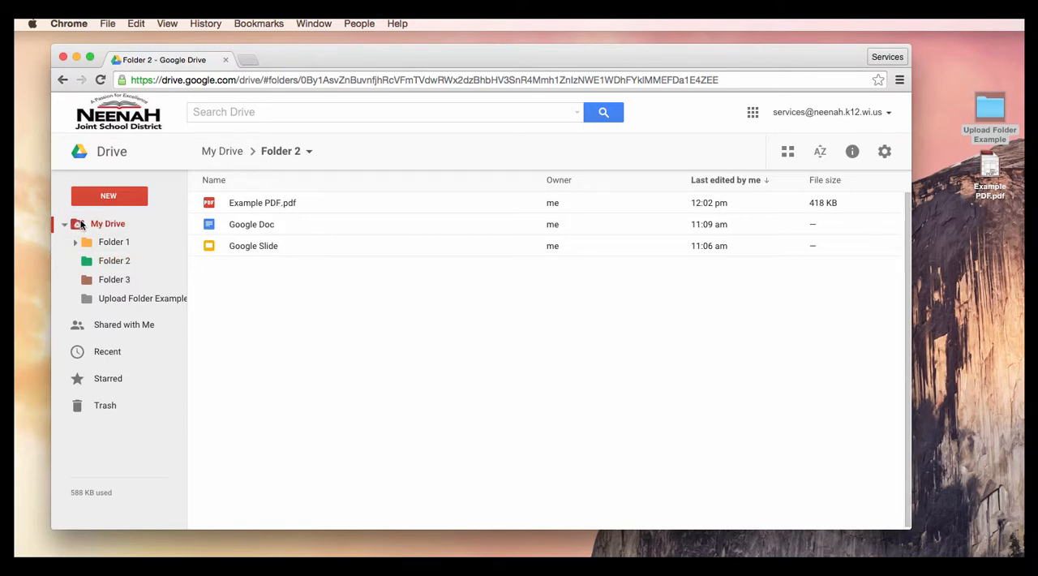
{"action": "left_click", "coordinate": [108, 223]}
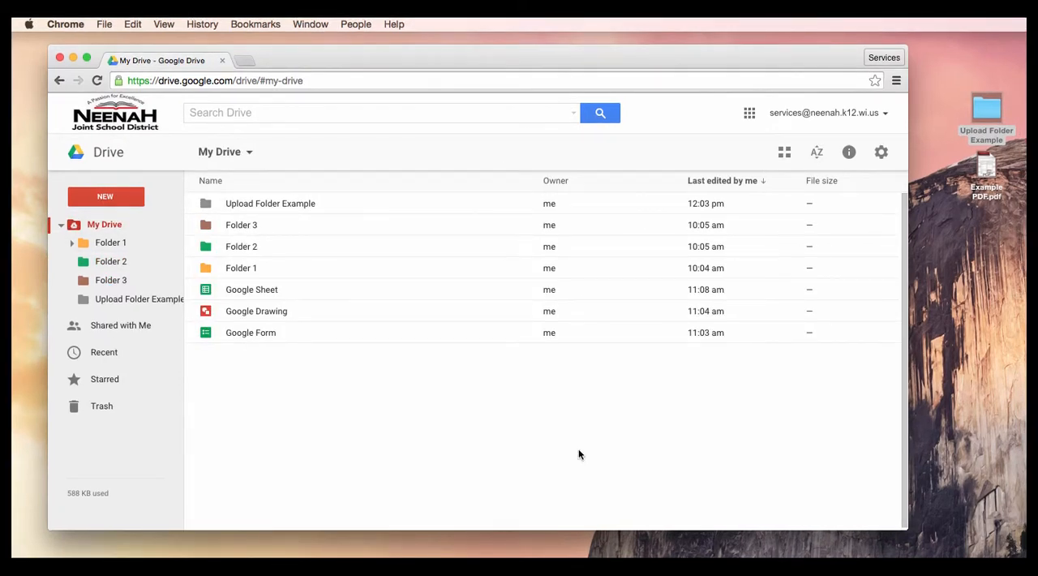